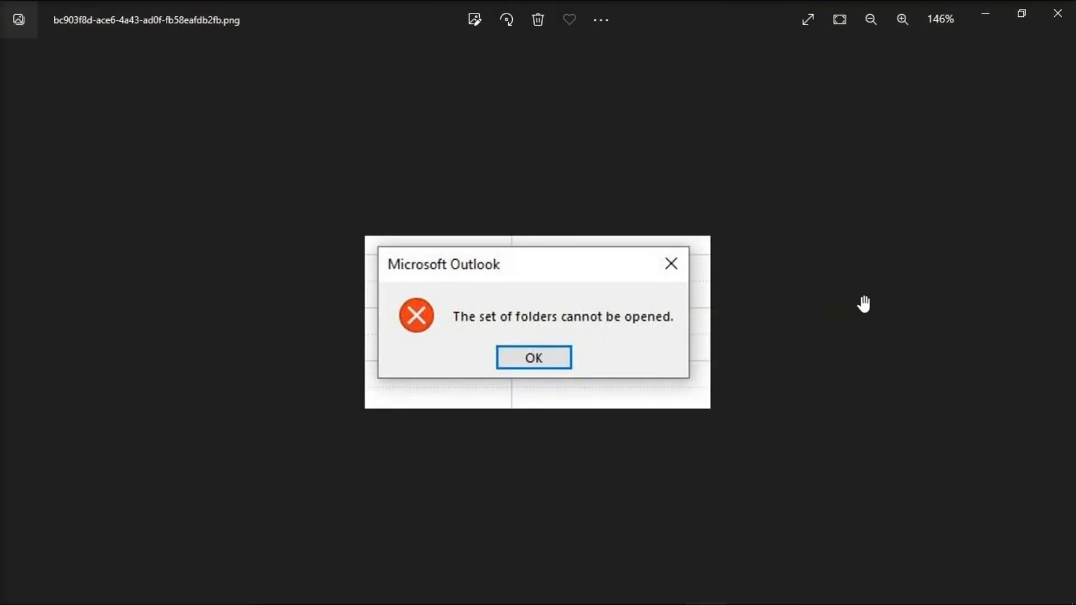
pyautogui.moveTo(817, 286)
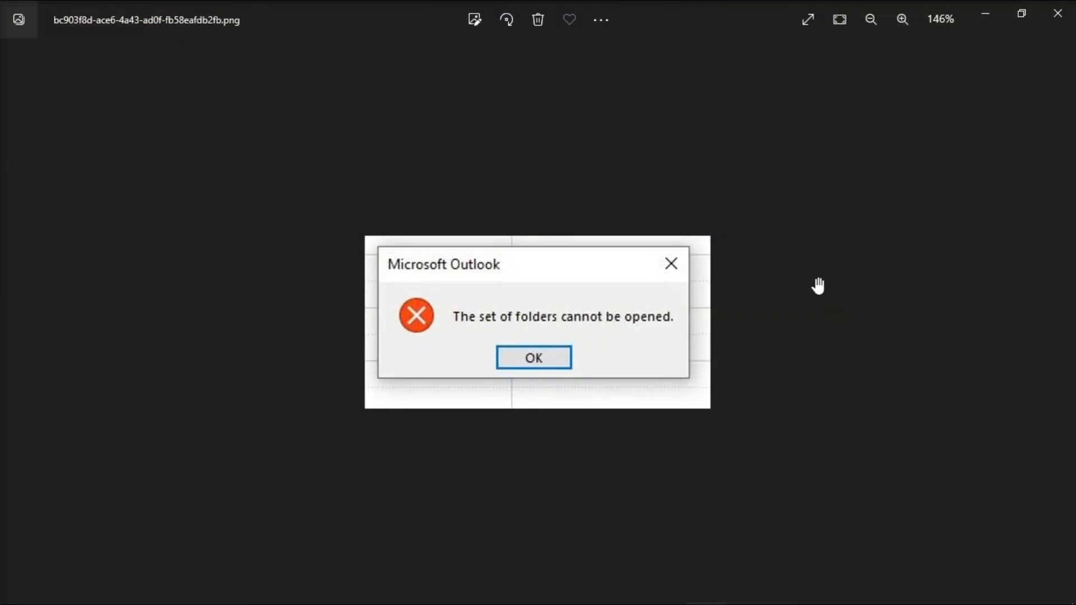
pyautogui.moveTo(828, 333)
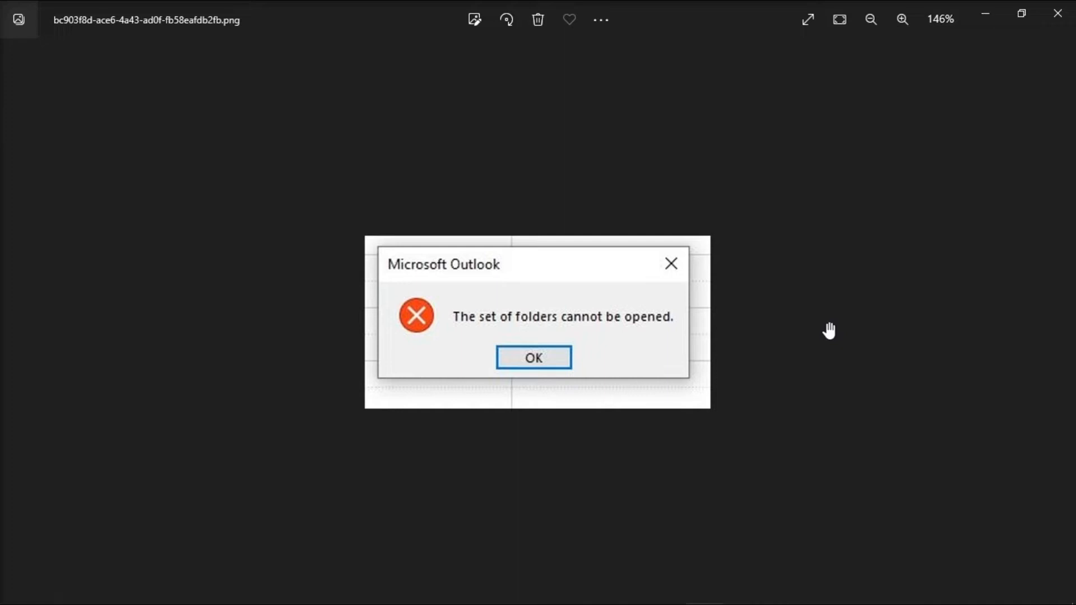
pyautogui.moveTo(816, 325)
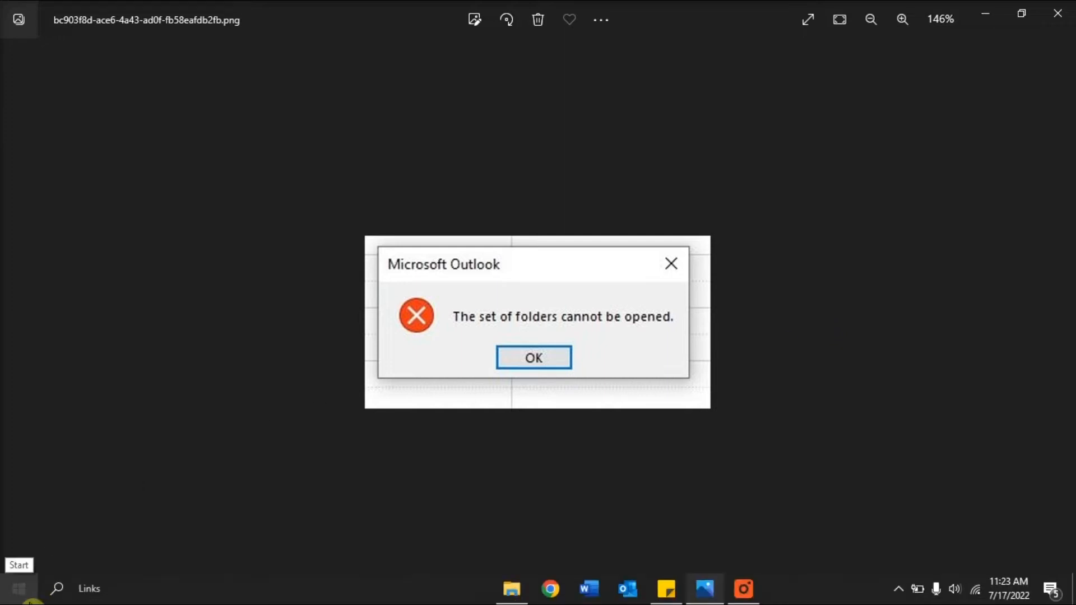
# Step: Launch Outlook in safe mode with the 'Outlook.exe /safe' command from Run
pyautogui.rightClick(21, 587)
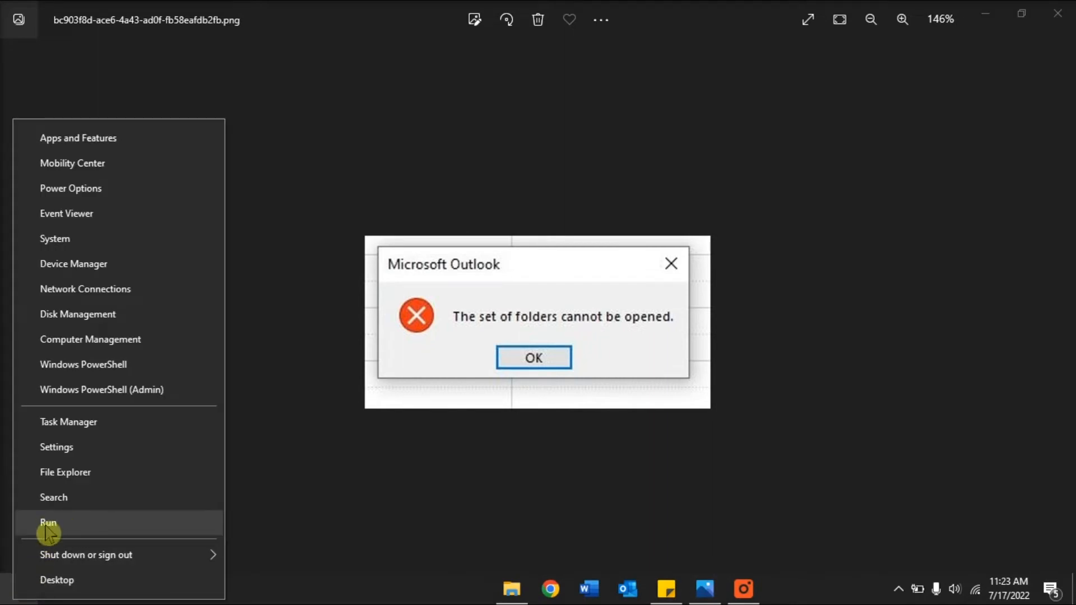
pyautogui.click(46, 523)
pyautogui.write('Outlook.exe /safe')
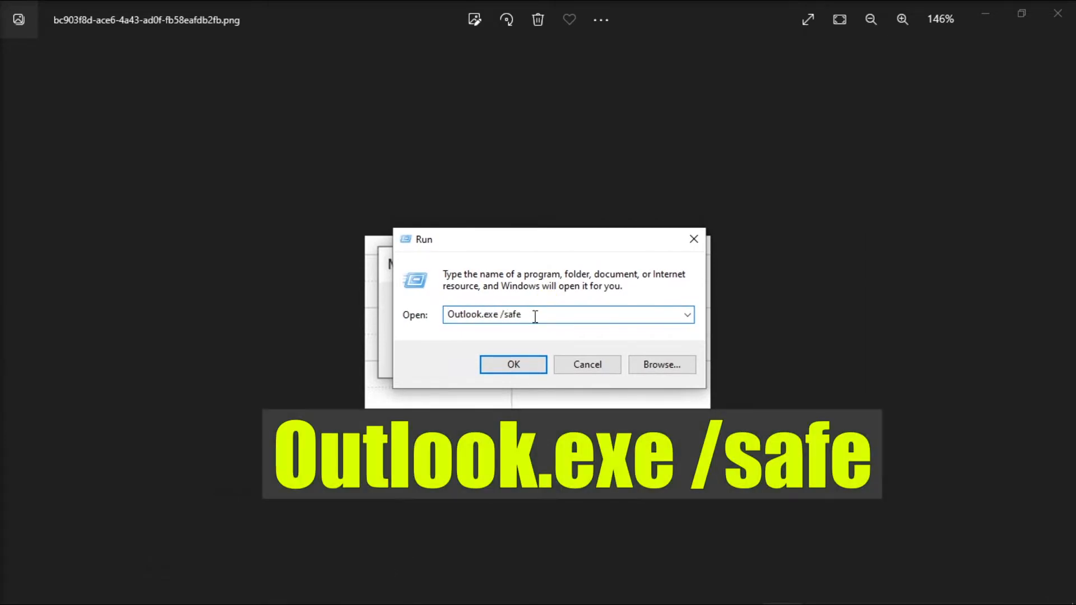
pyautogui.click(513, 365)
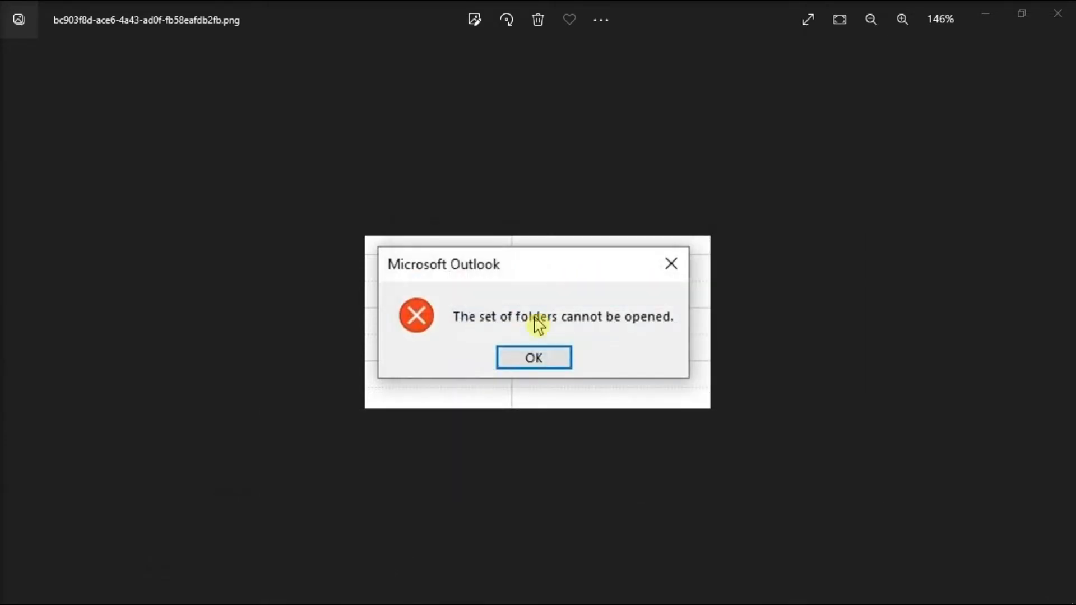
pyautogui.click(533, 358)
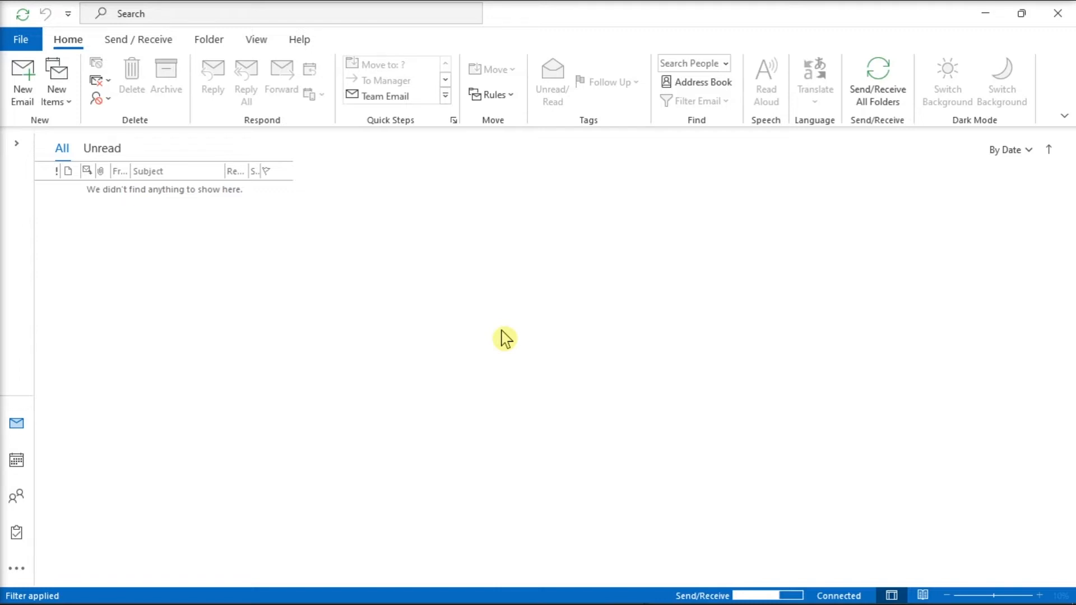
pyautogui.moveTo(38, 99)
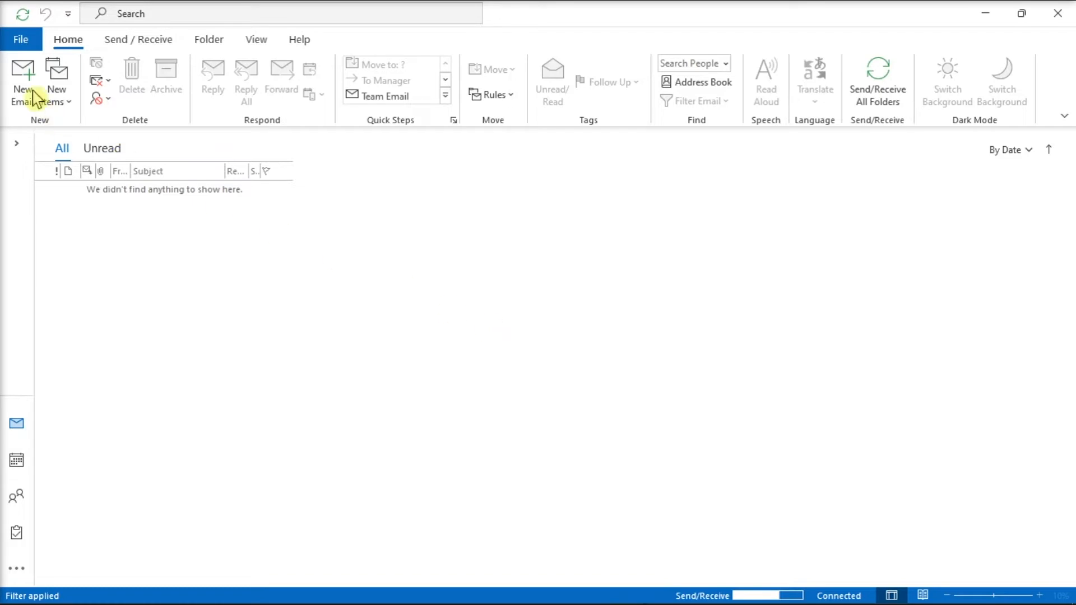
# Step: Open the COM Add-ins list from the Add-ins page of Outlook Options
pyautogui.click(21, 39)
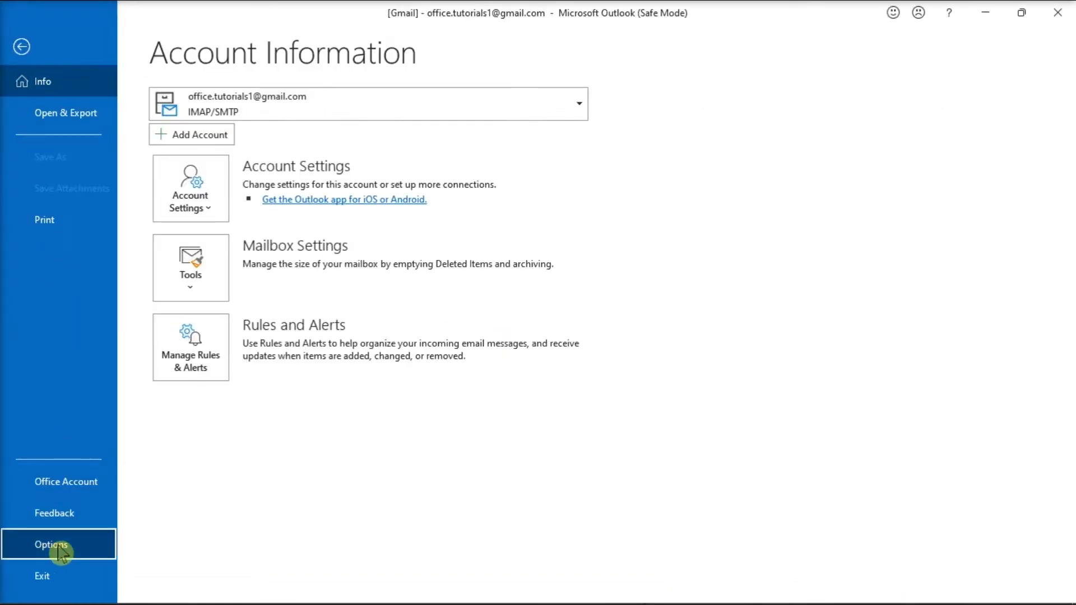
pyautogui.click(55, 544)
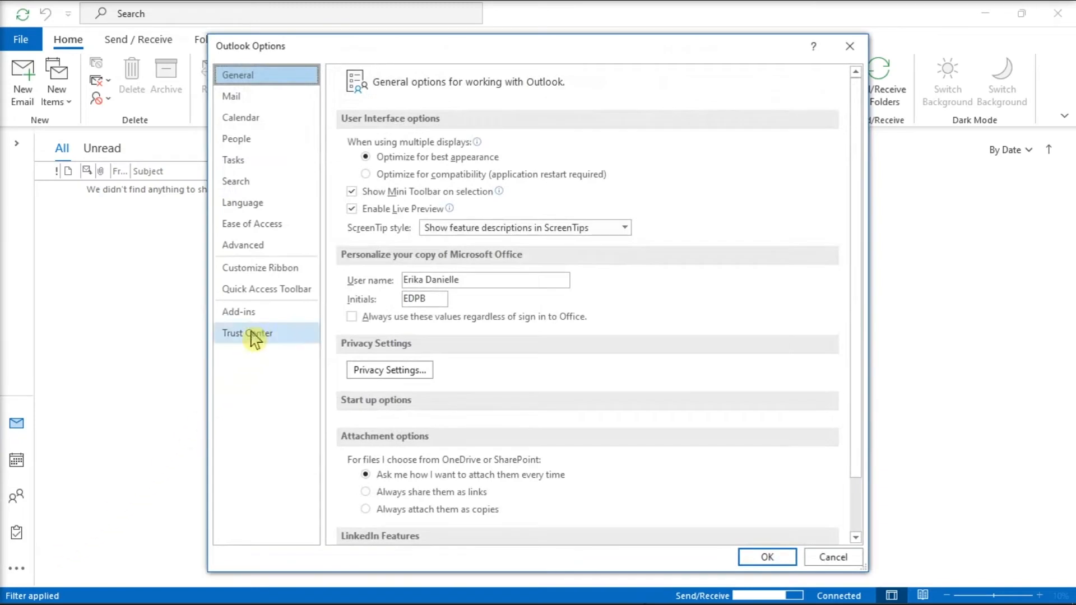
pyautogui.click(238, 312)
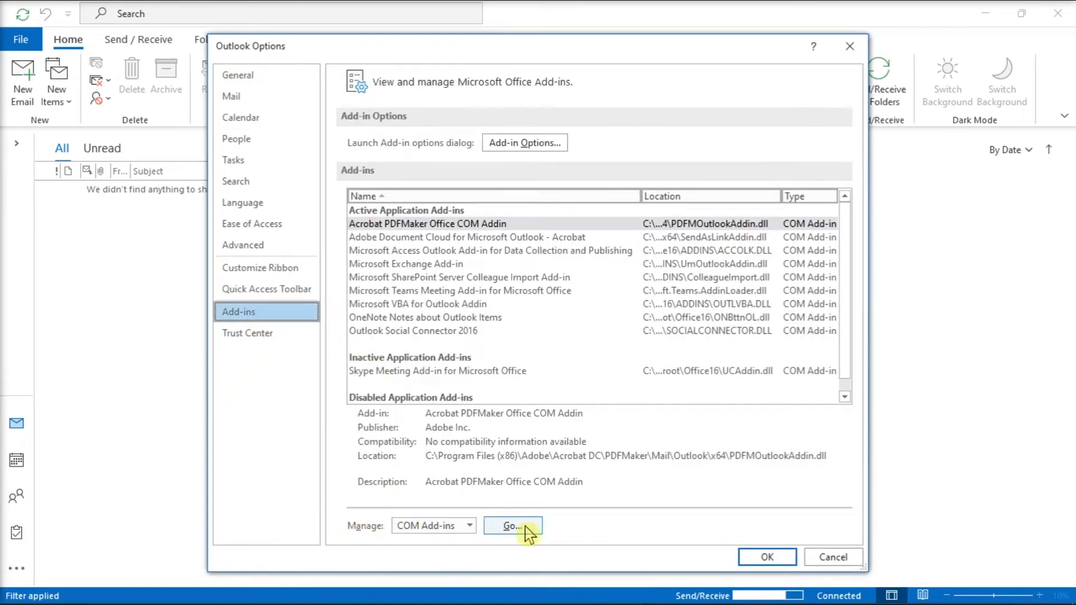
pyautogui.click(512, 526)
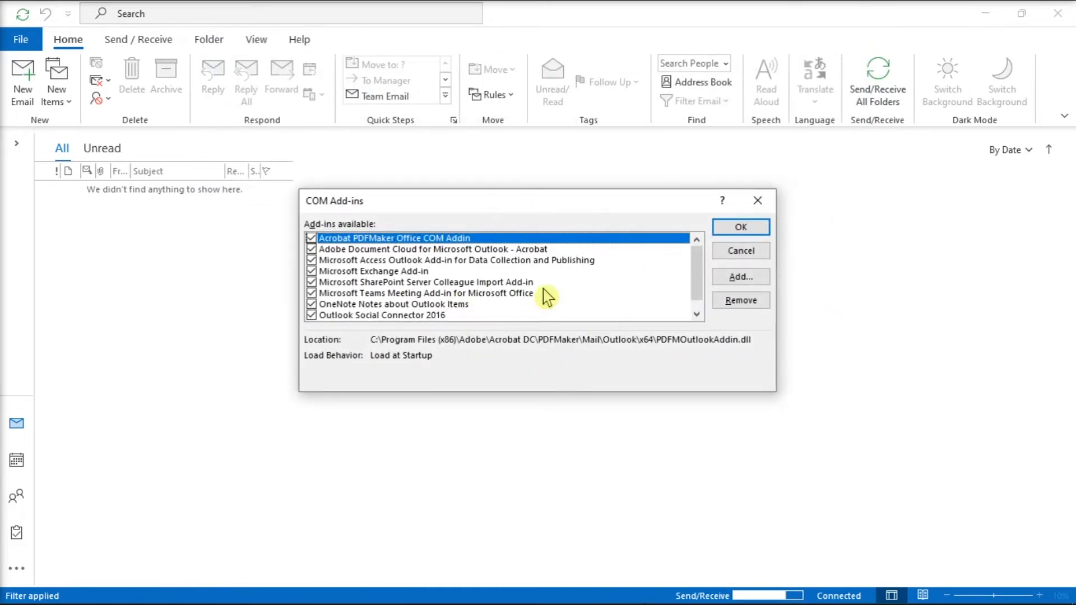
pyautogui.moveTo(604, 278)
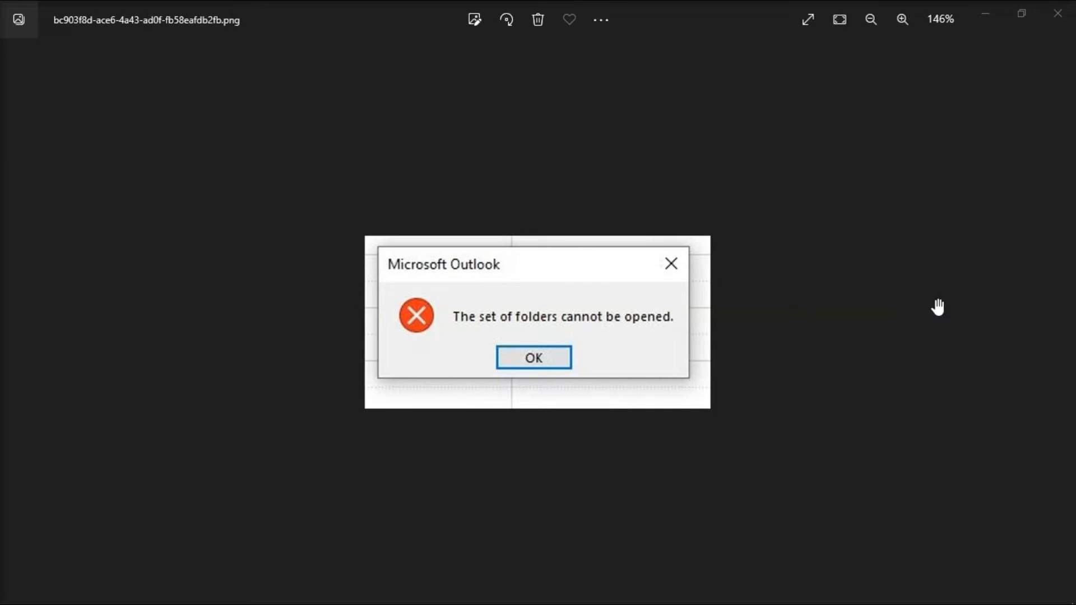
pyautogui.moveTo(924, 308)
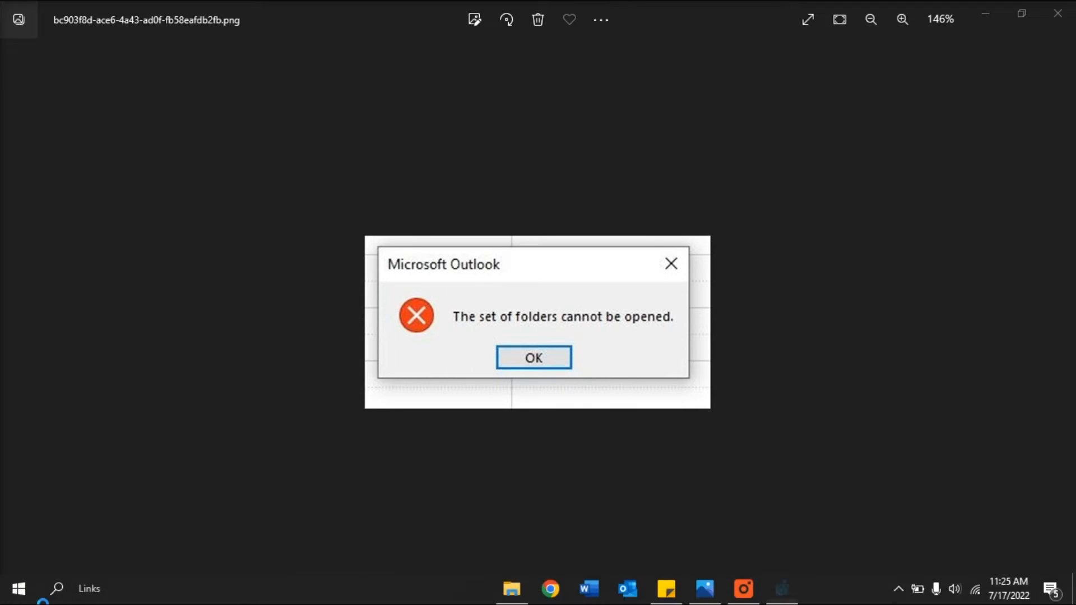
# Step: In regedit, go to HKCU\Software\Microsoft\Office\16.0\Outlook\Profiles and delete the Outlook key
pyautogui.click(533, 356)
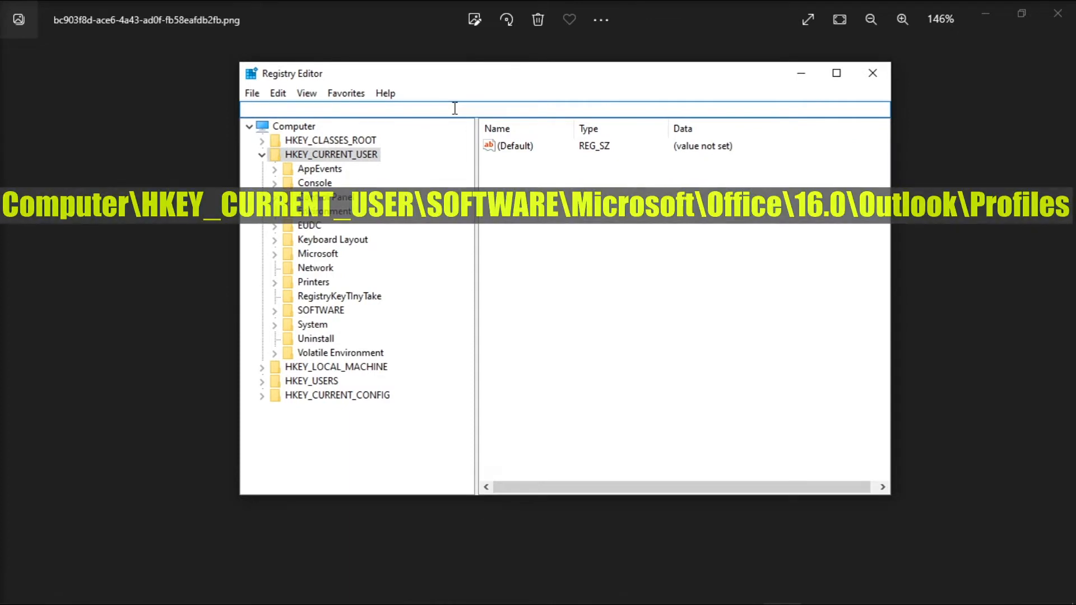
pyautogui.write('Computer\\HKEY_CURRENT_USER\\SOFTWARE\\Microsoft\\Office\\16.0\\Outlook\\Profiles\\Outlook')
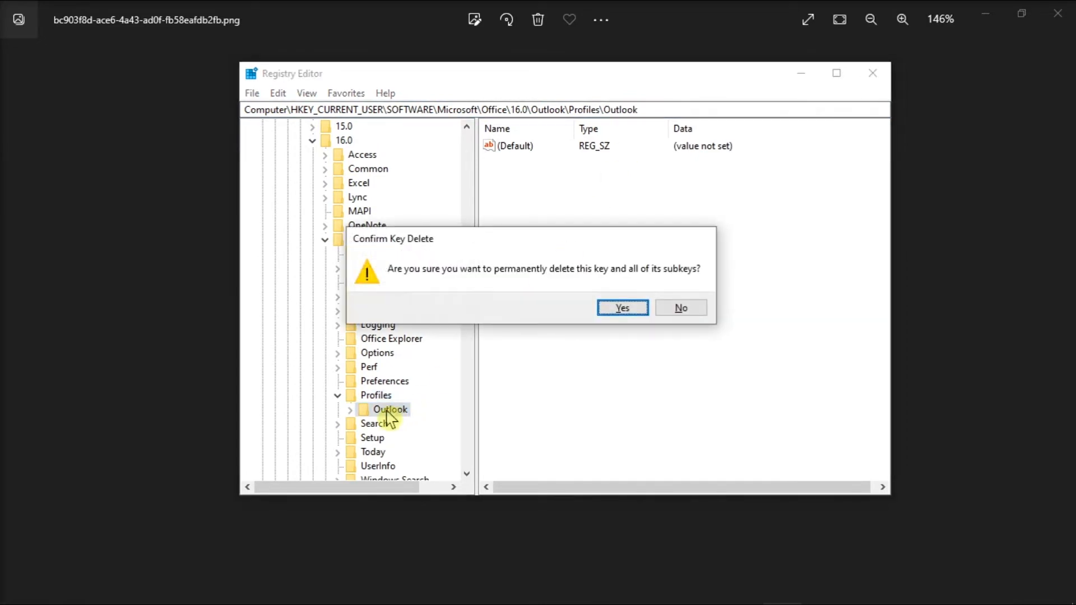
pyautogui.click(622, 308)
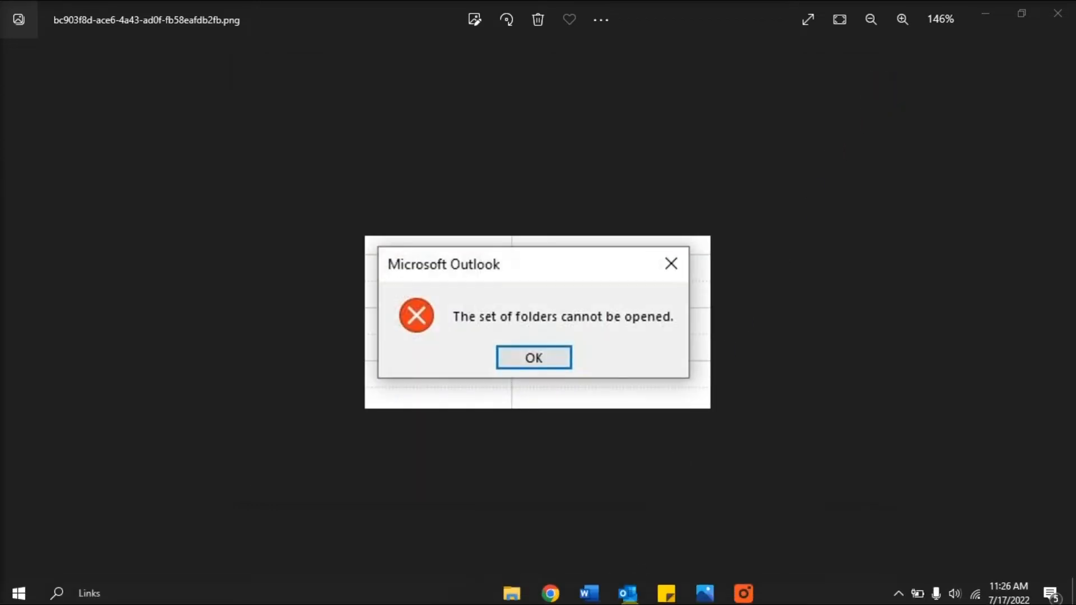
# Step: Reopen Outlook and name the new mail profile 'Office Tutori'
pyautogui.click(533, 357)
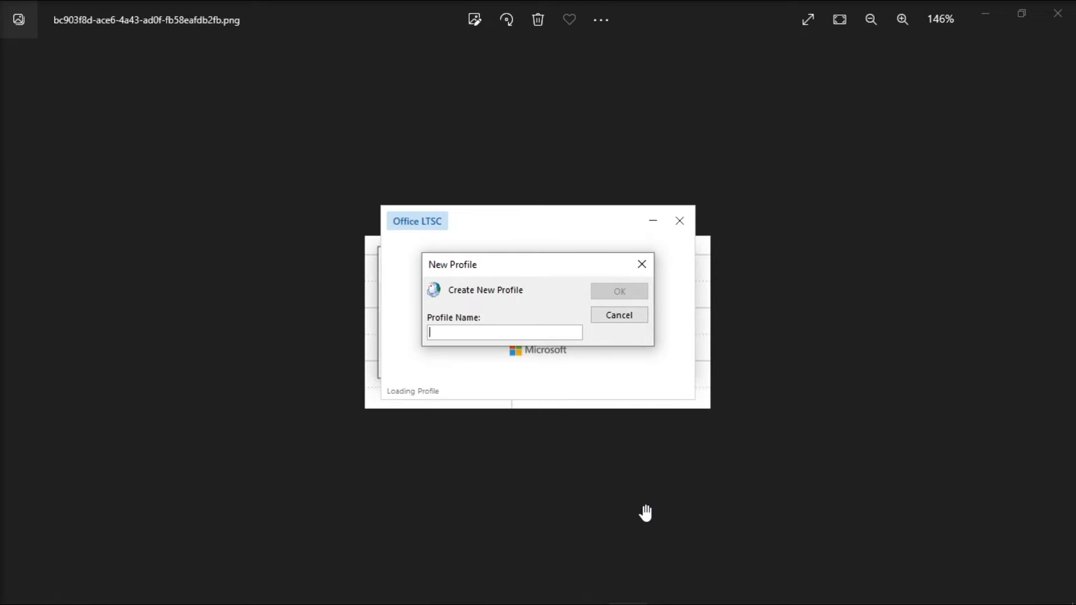
pyautogui.write('Office Tutori')
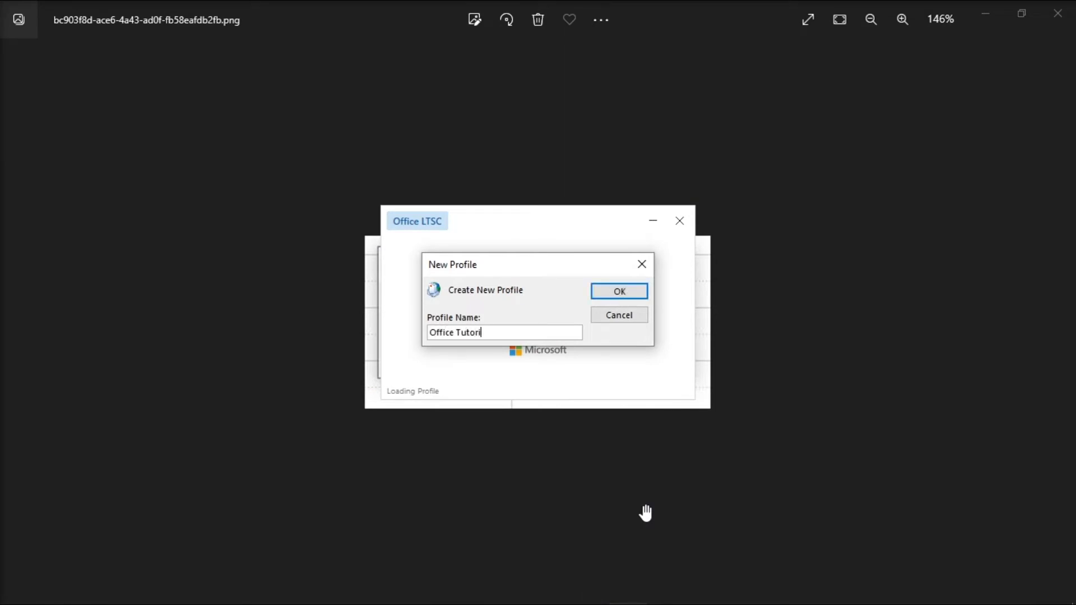
pyautogui.click(618, 291)
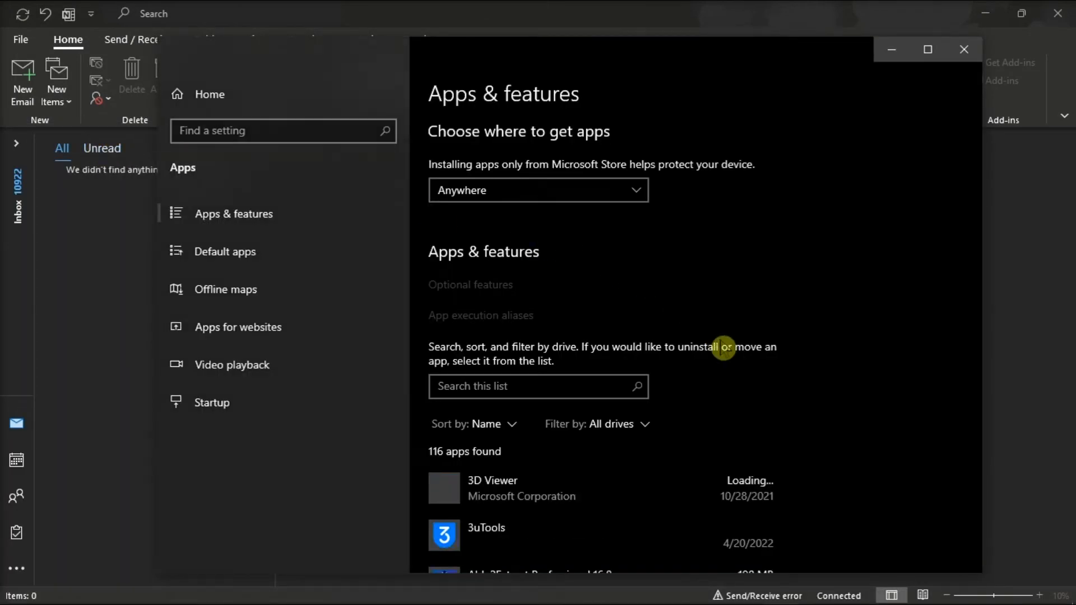
# Step: Quick Repair Microsoft Office LTSC Professional Plus 2021 from Apps & features
pyautogui.scroll(-3)
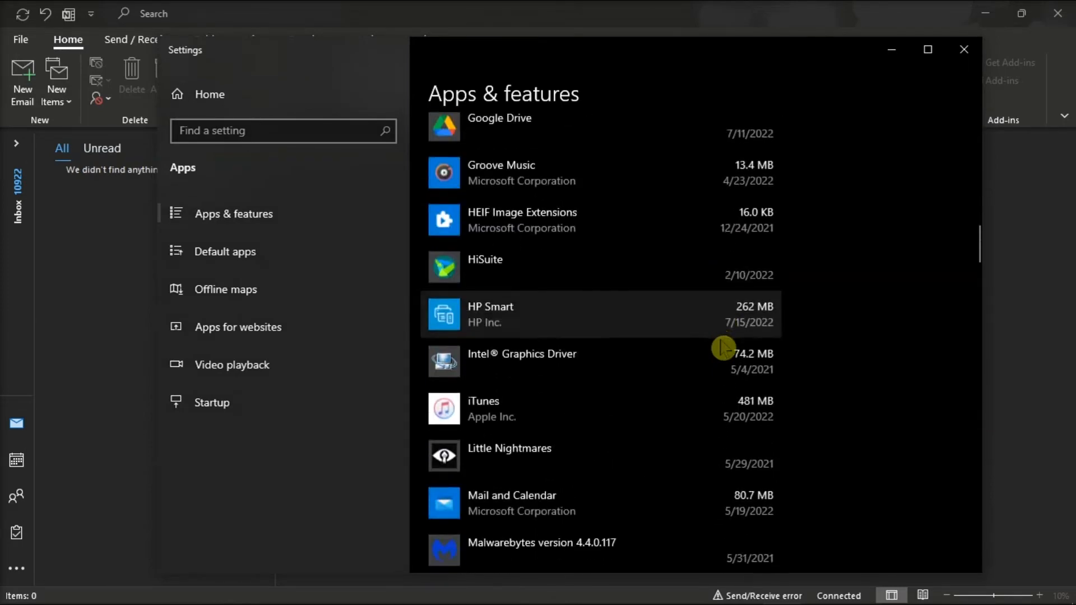
pyautogui.scroll(-3)
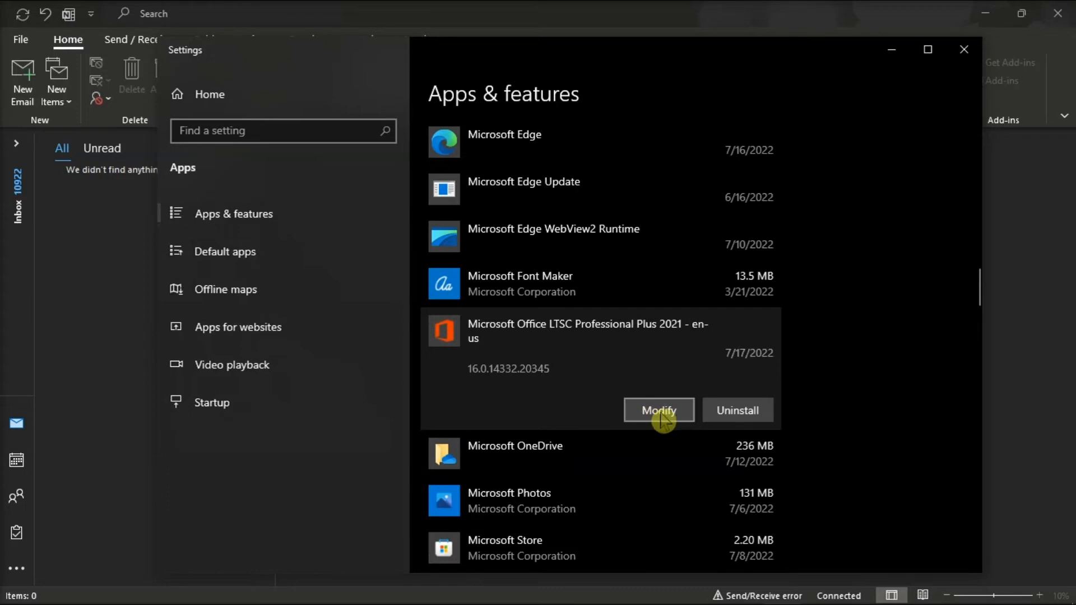
pyautogui.click(659, 410)
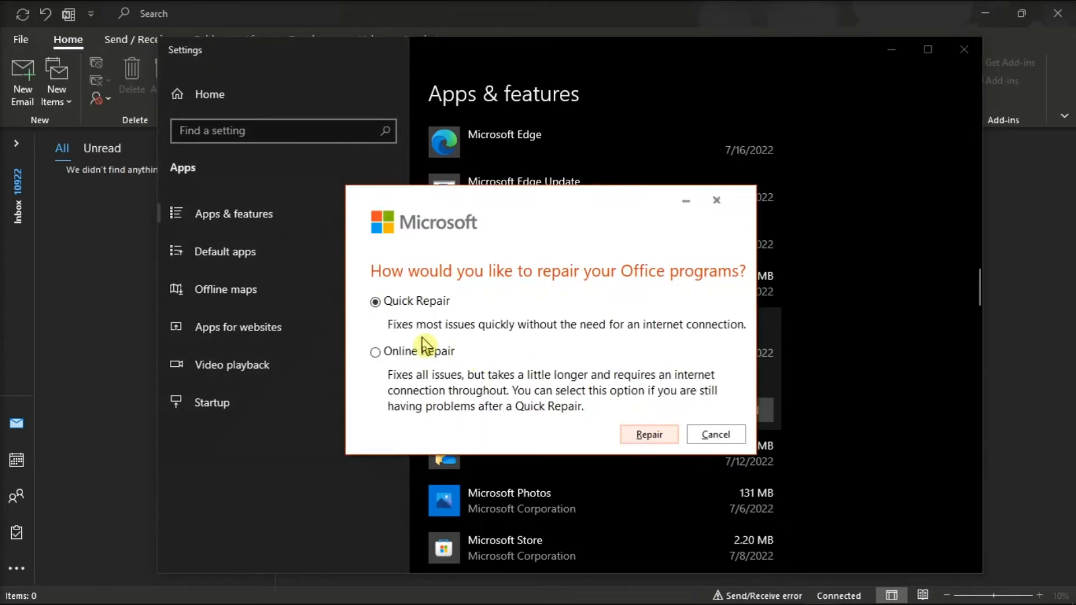
pyautogui.moveTo(408, 367)
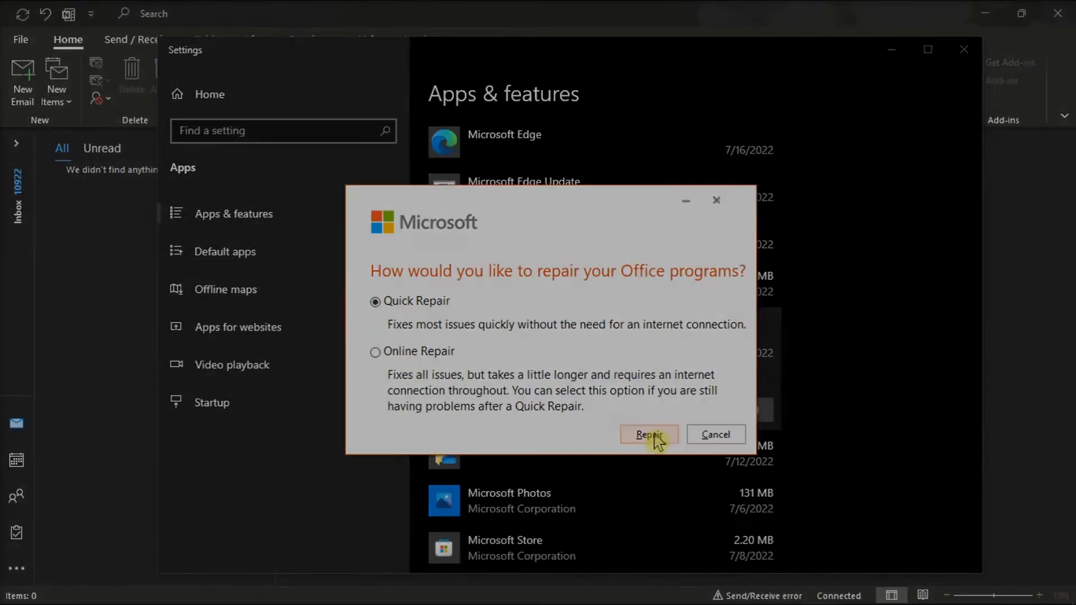
pyautogui.click(649, 434)
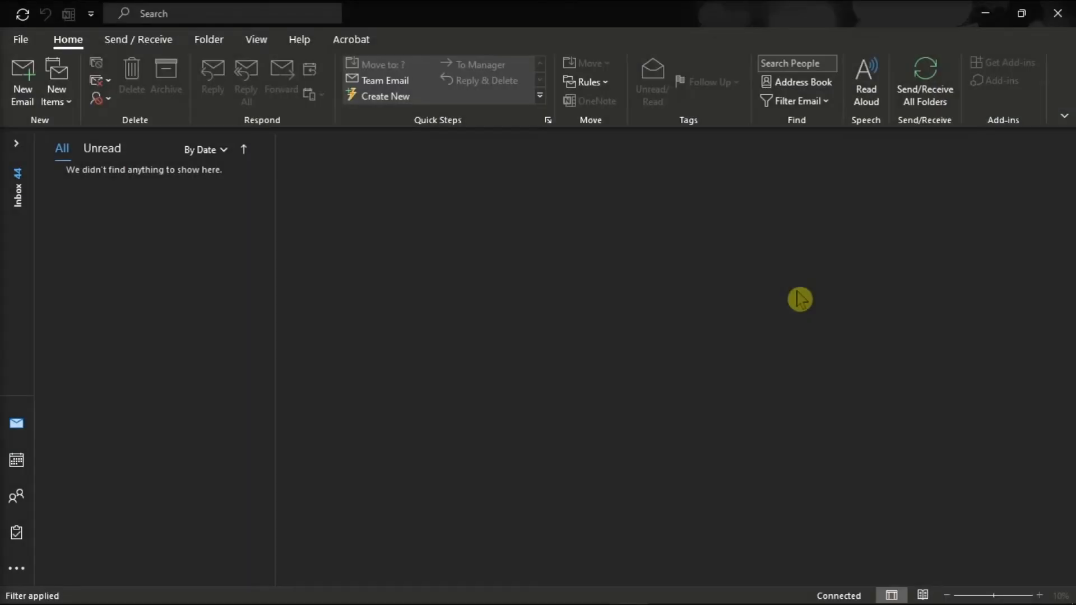
# Step: Empty the Deleted Items folder from the Info page's Tools and confirm permanent deletion
pyautogui.click(21, 40)
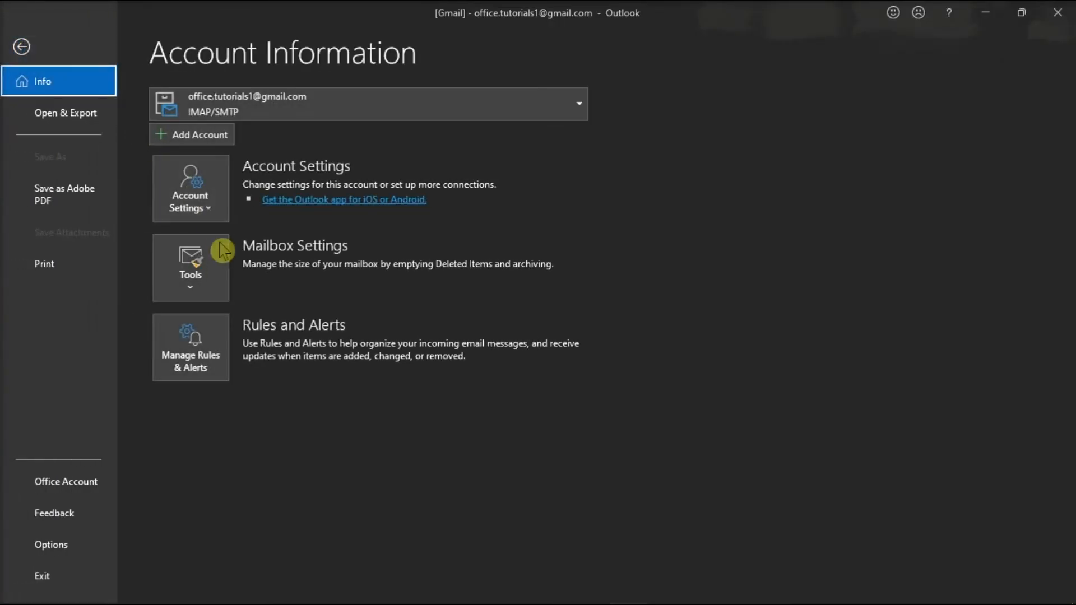
pyautogui.click(191, 268)
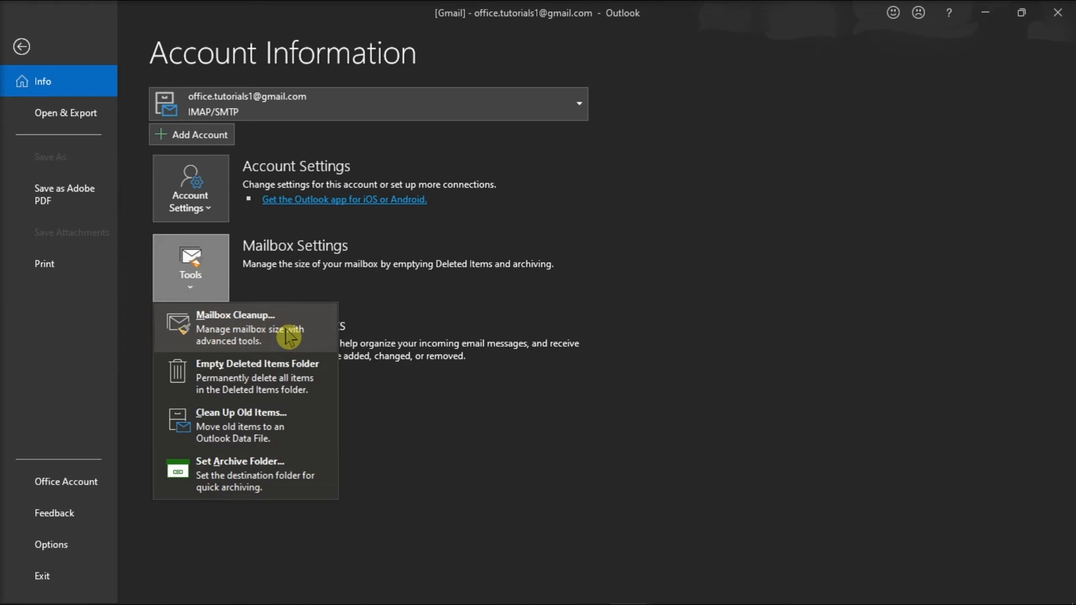
pyautogui.moveTo(257, 382)
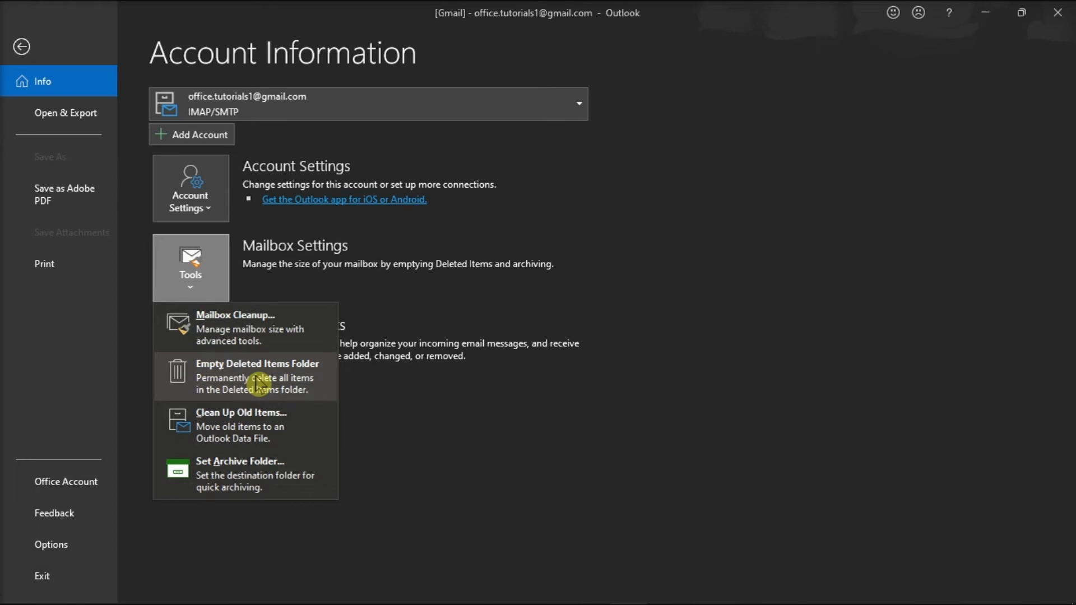
pyautogui.click(258, 376)
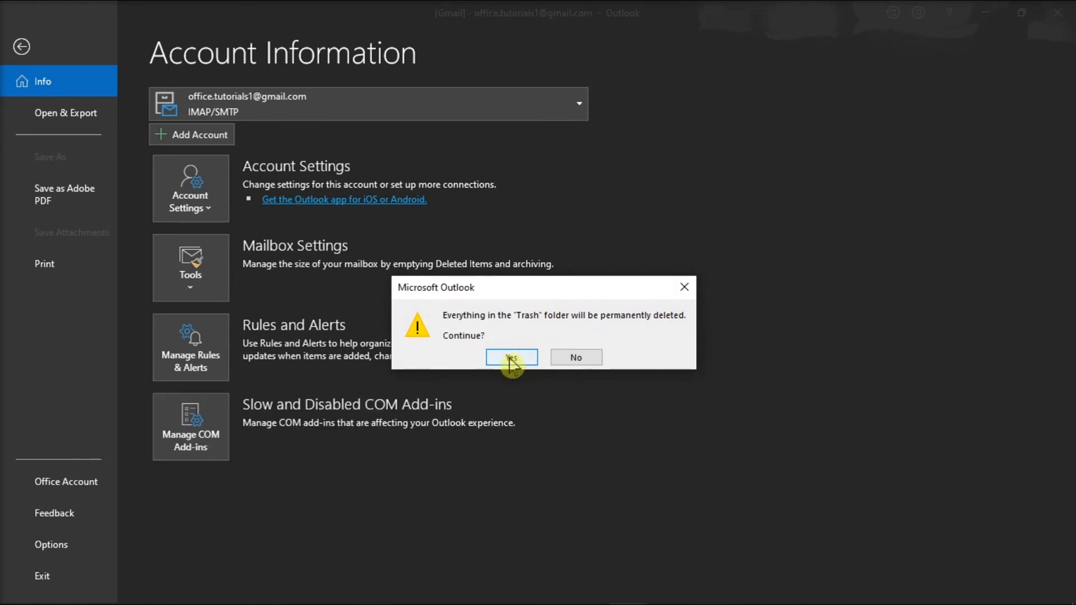
pyautogui.click(512, 357)
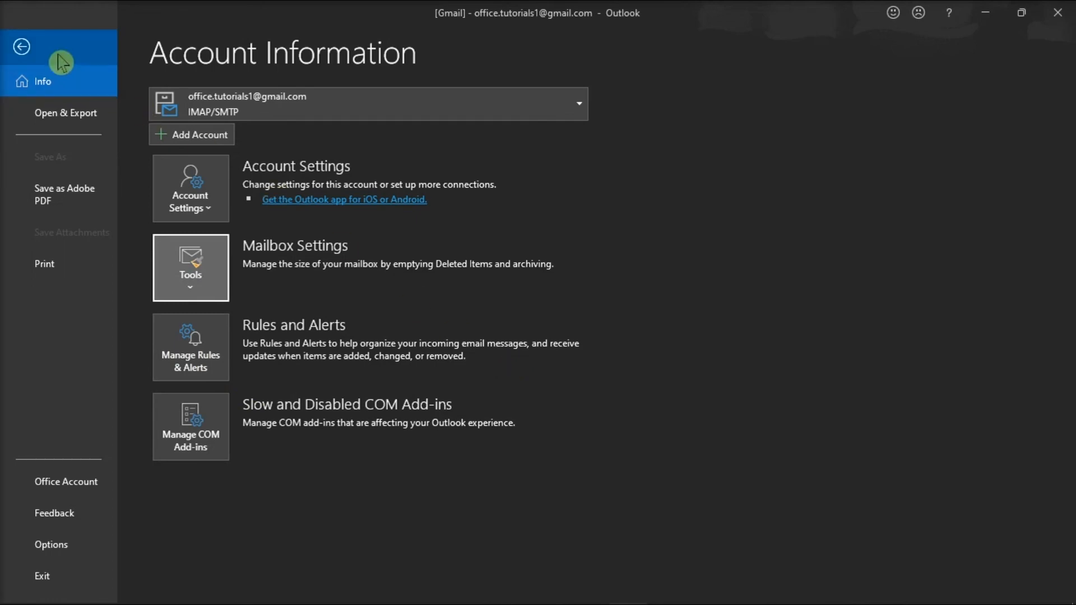
# Step: In Account Settings' Data Files tab, open the account's data file settings and confirm with OK
pyautogui.click(22, 46)
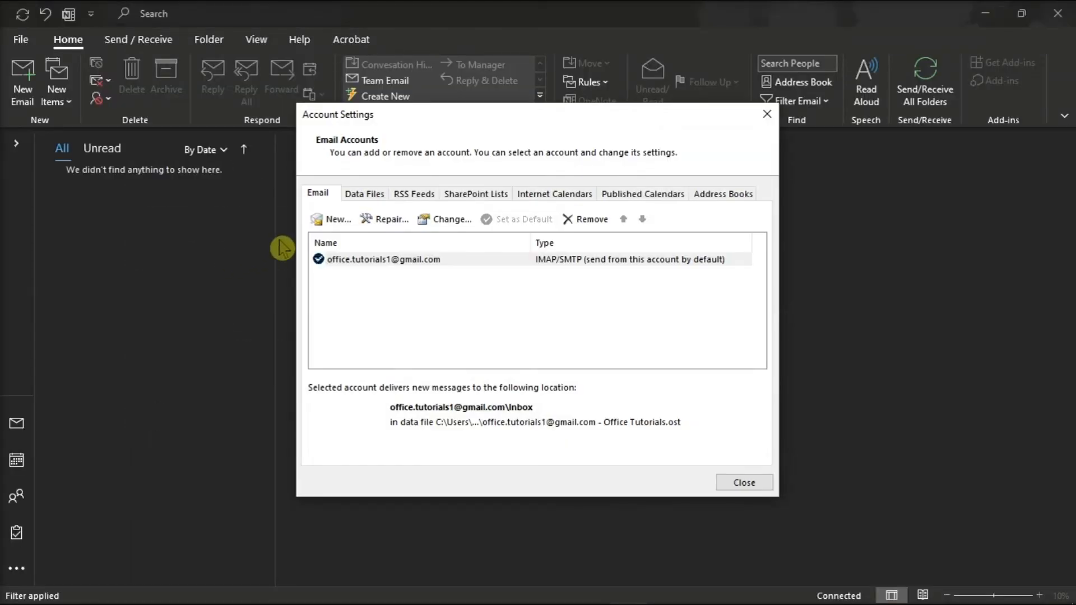
pyautogui.click(364, 193)
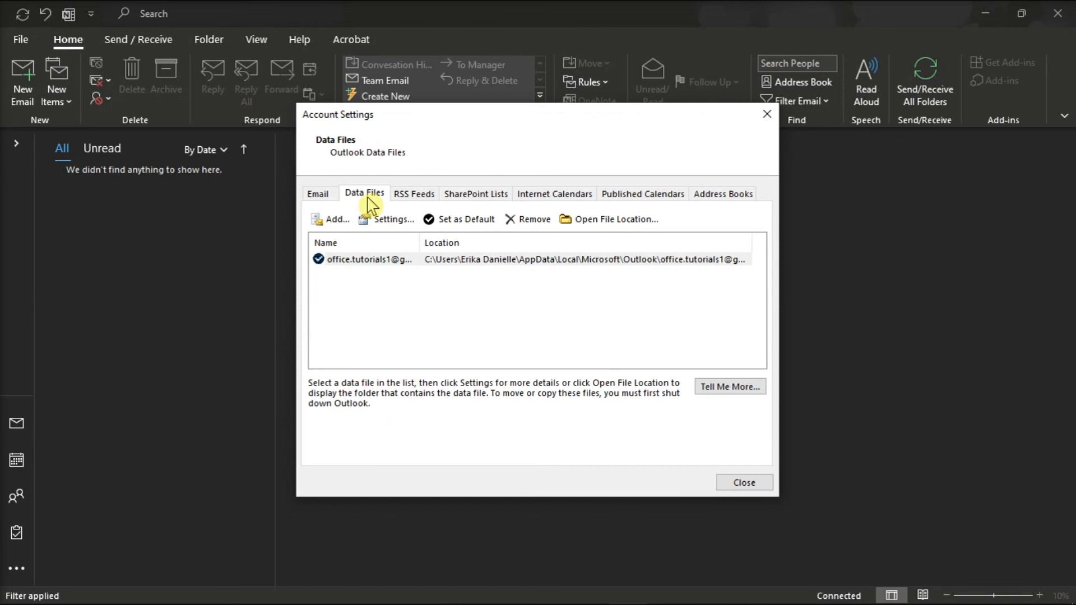
pyautogui.click(384, 260)
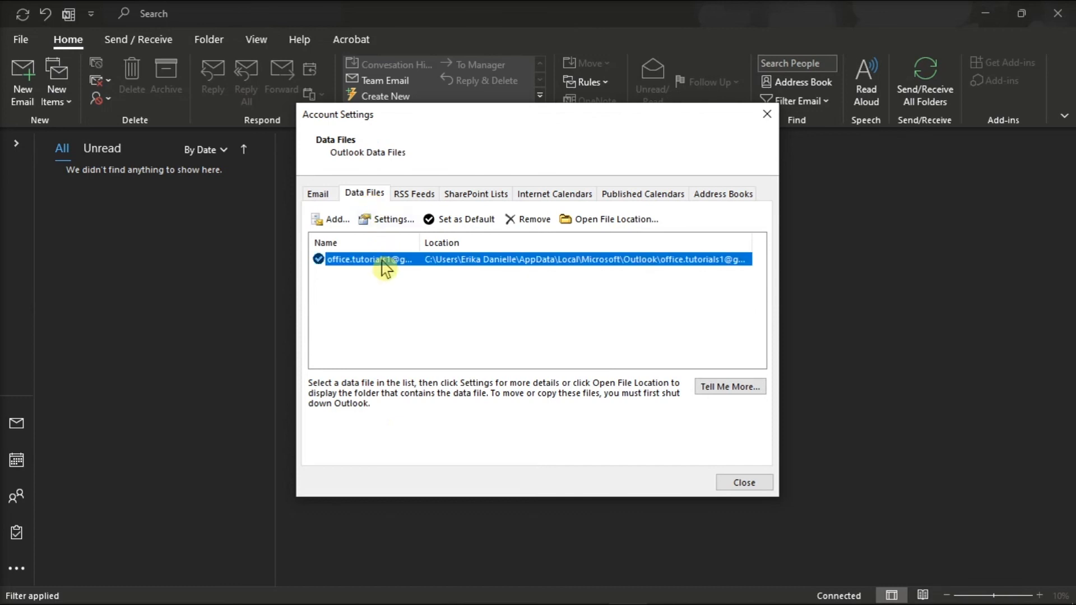
pyautogui.click(391, 219)
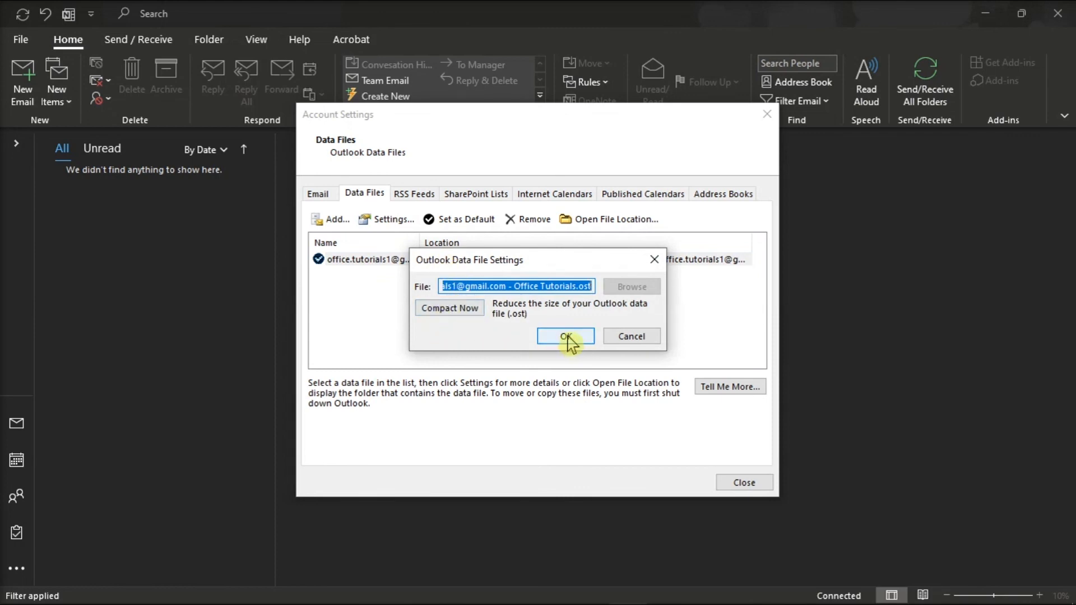
pyautogui.click(565, 336)
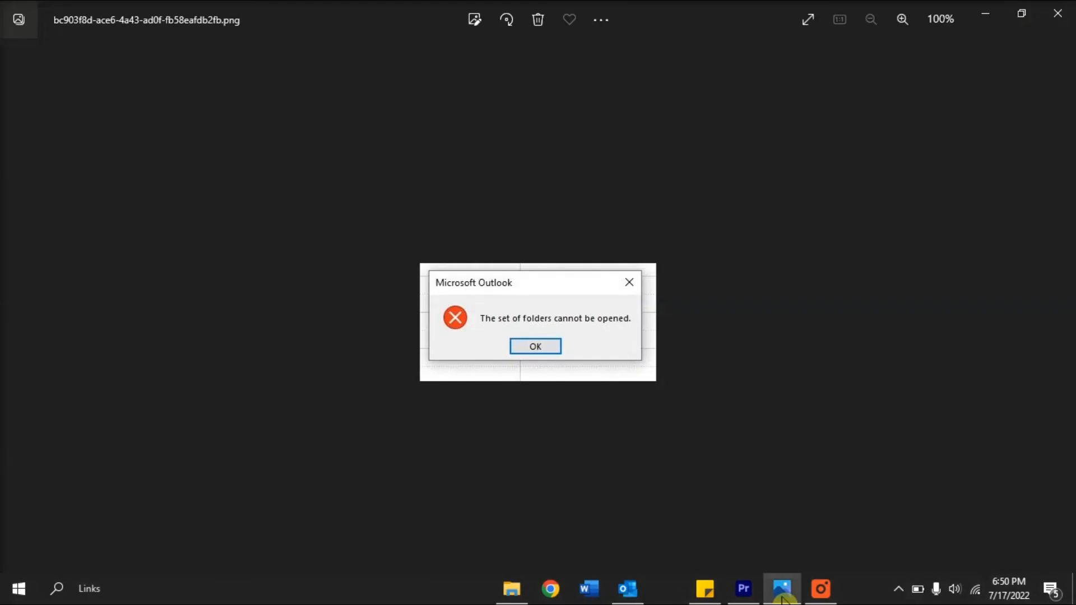
pyautogui.moveTo(869, 335)
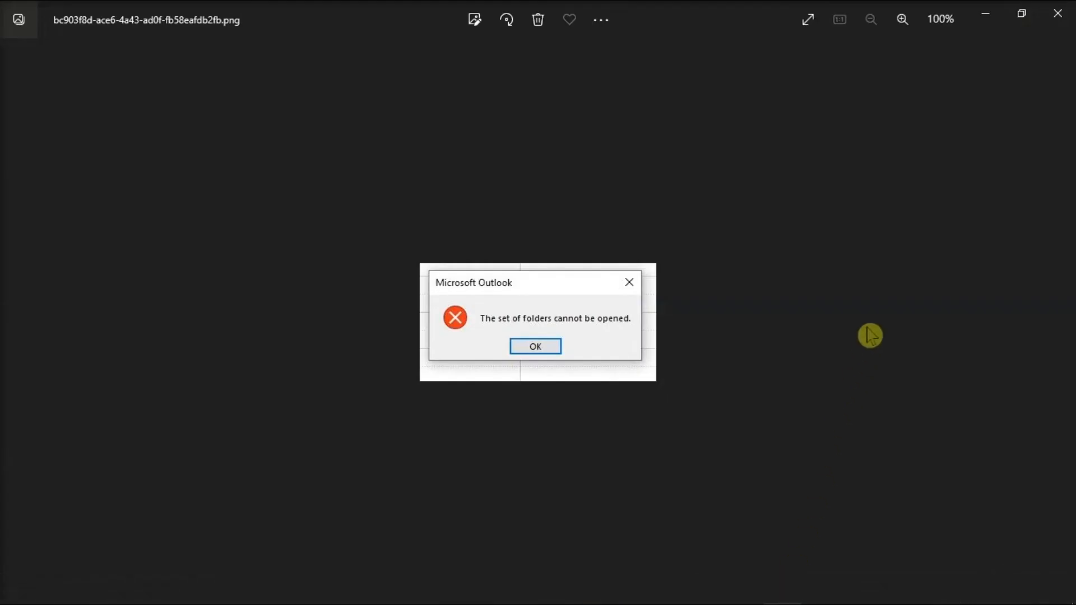